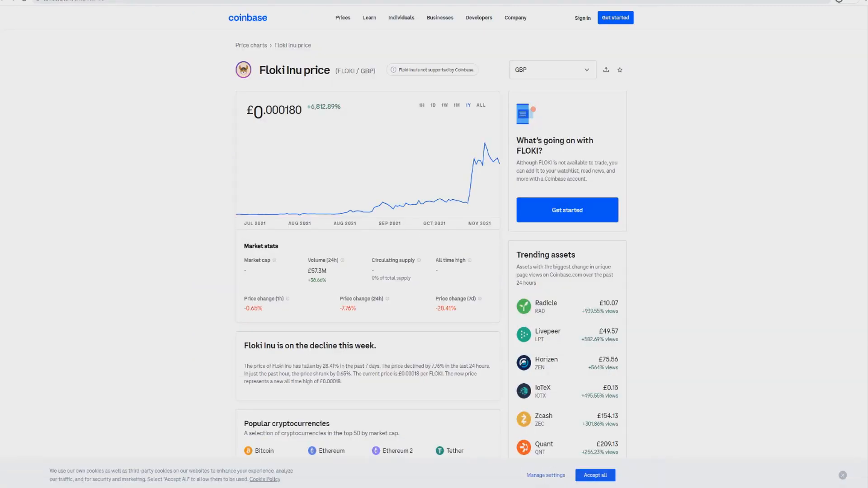
Step: Compare Floki Inu's price over the 1M, 1H, 1W and all-time chart ranges
{"action": "left_click", "coordinate": [456, 105]}
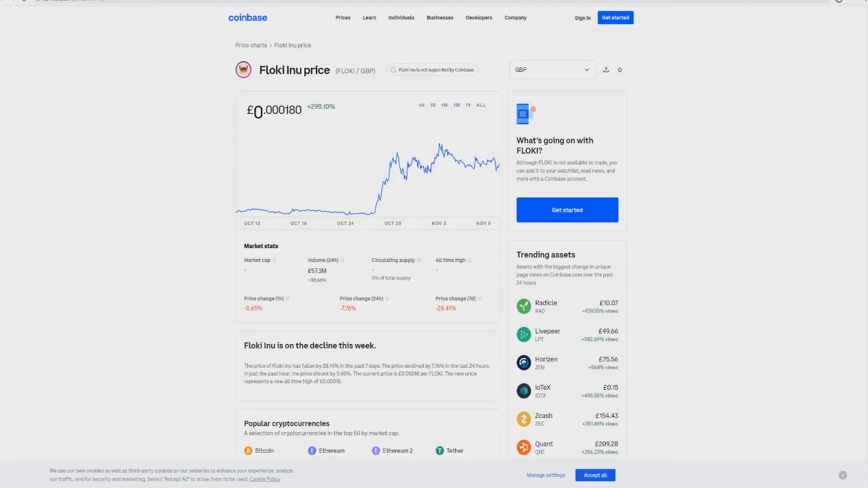
{"action": "left_click", "coordinate": [421, 105]}
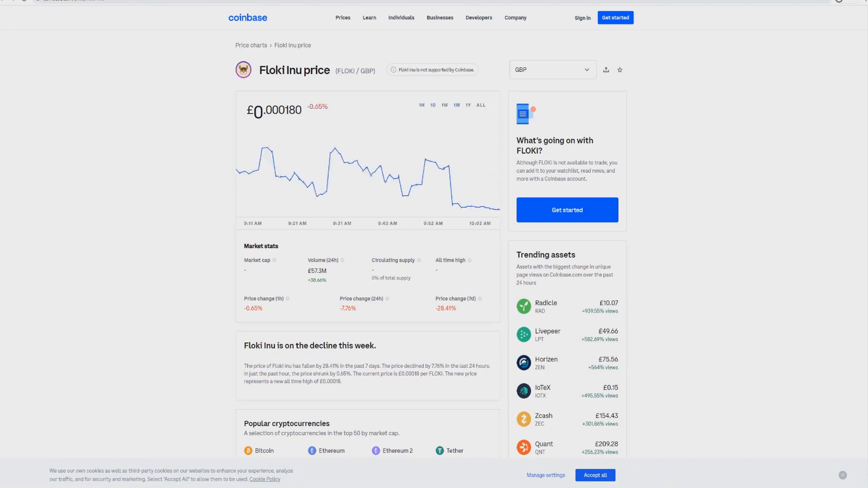
{"action": "left_click", "coordinate": [445, 105]}
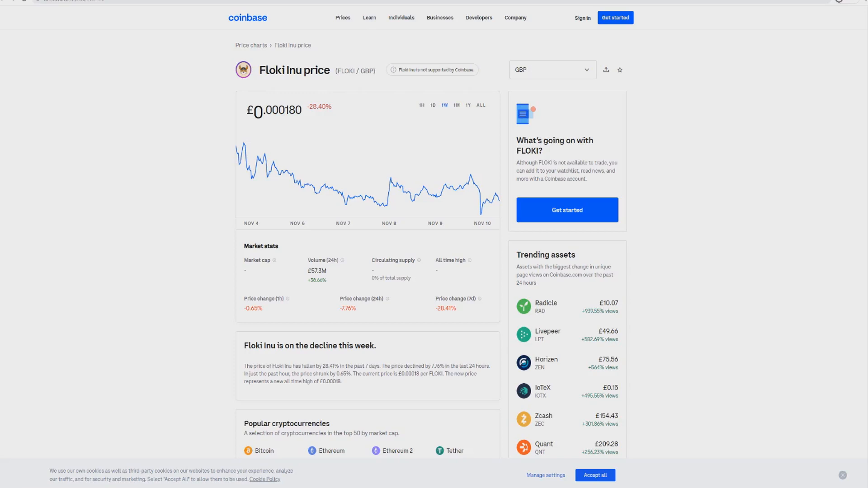
{"action": "left_click", "coordinate": [456, 105]}
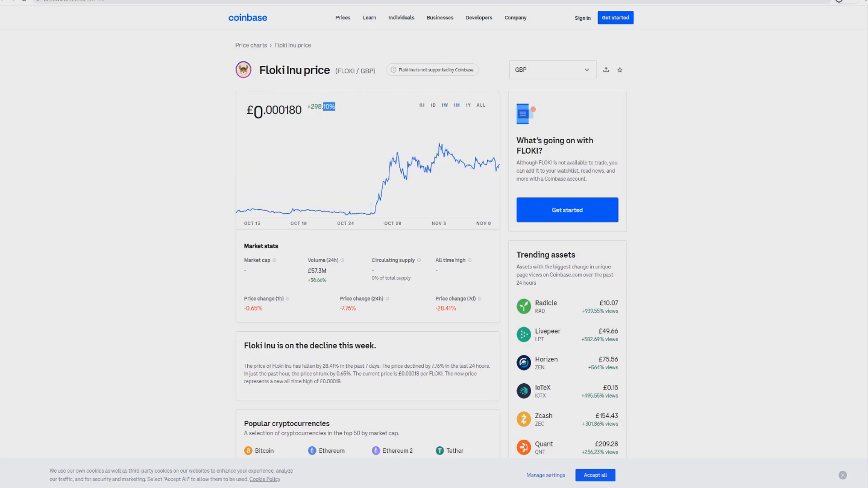
{"action": "left_click", "coordinate": [481, 105]}
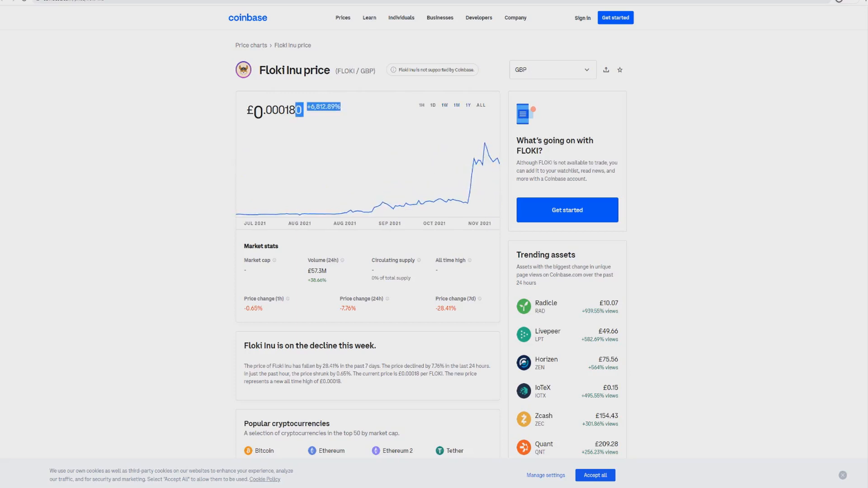
{"action": "left_click", "coordinate": [457, 105]}
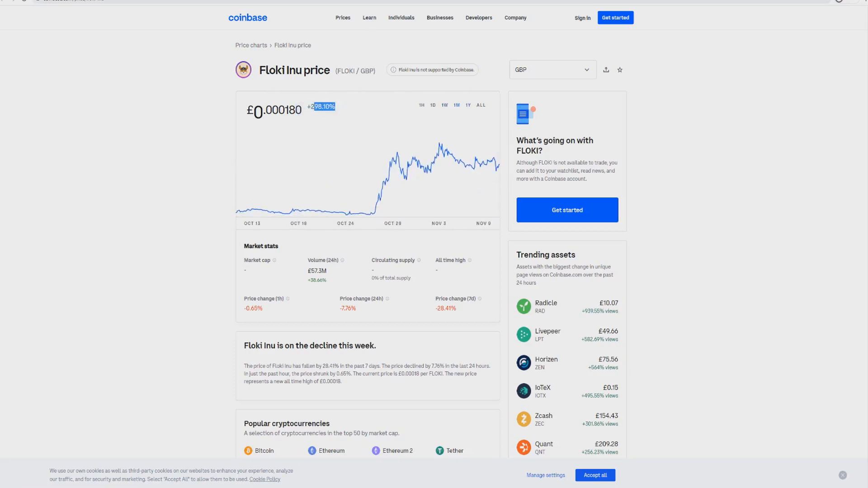
{"action": "mouse_move", "coordinate": [387, 182]}
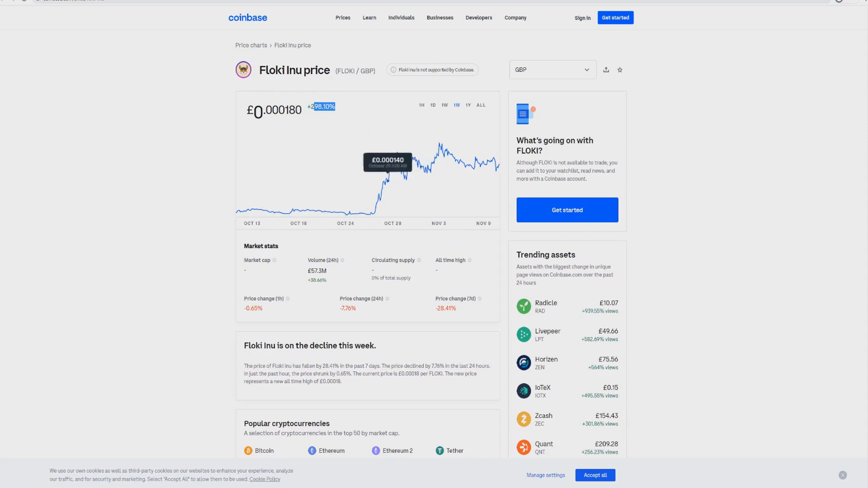
{"action": "mouse_move", "coordinate": [467, 157]}
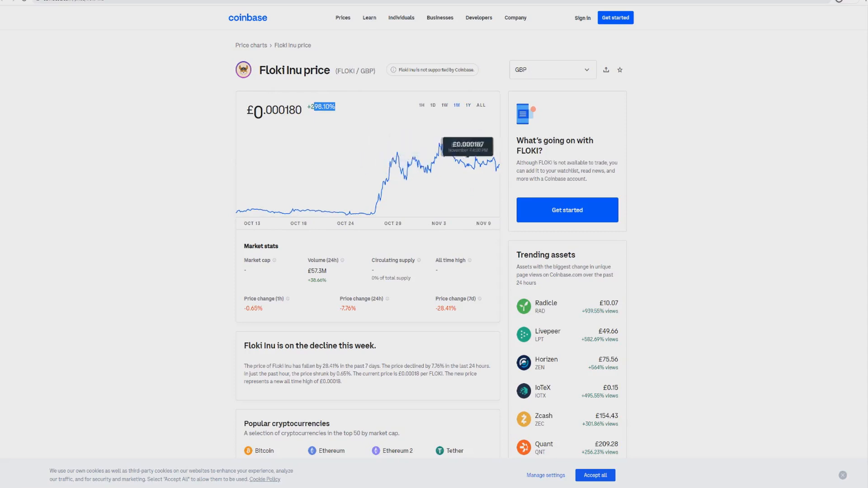
{"action": "mouse_move", "coordinate": [401, 181]}
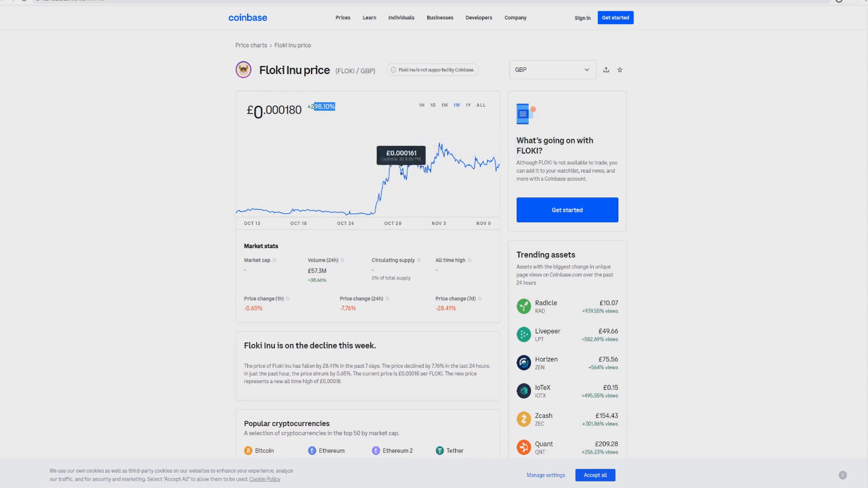
{"action": "mouse_move", "coordinate": [477, 164]}
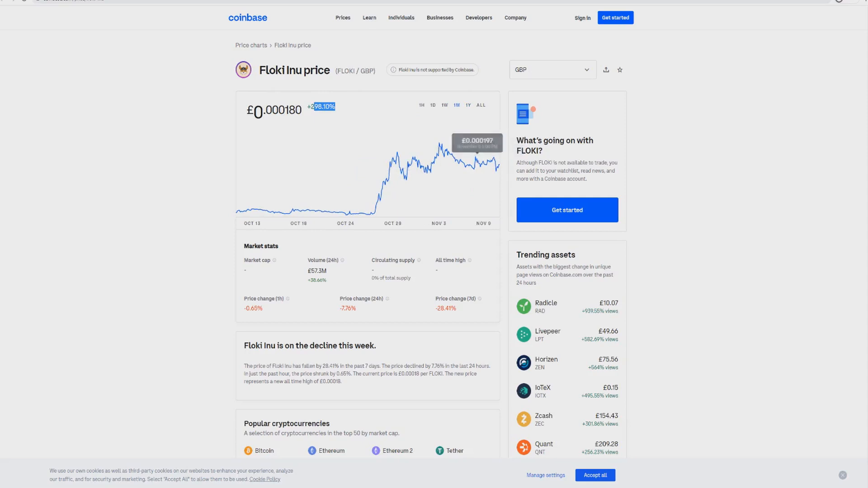
Step: View the Floki Inu chart over the last day, last hour and last week
{"action": "left_click", "coordinate": [432, 105]}
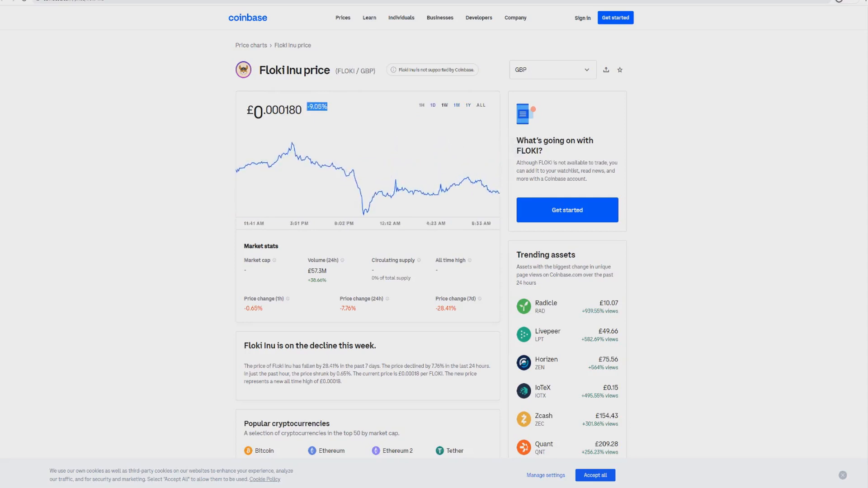
{"action": "left_click", "coordinate": [421, 105]}
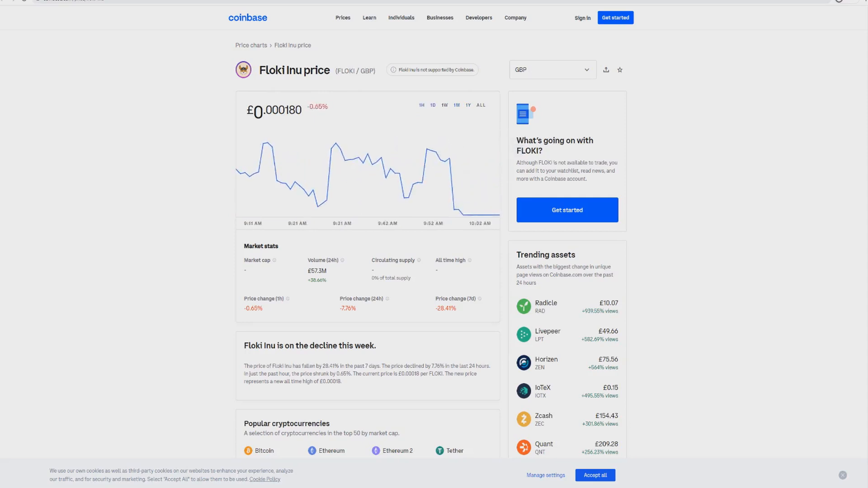
{"action": "left_click", "coordinate": [445, 105]}
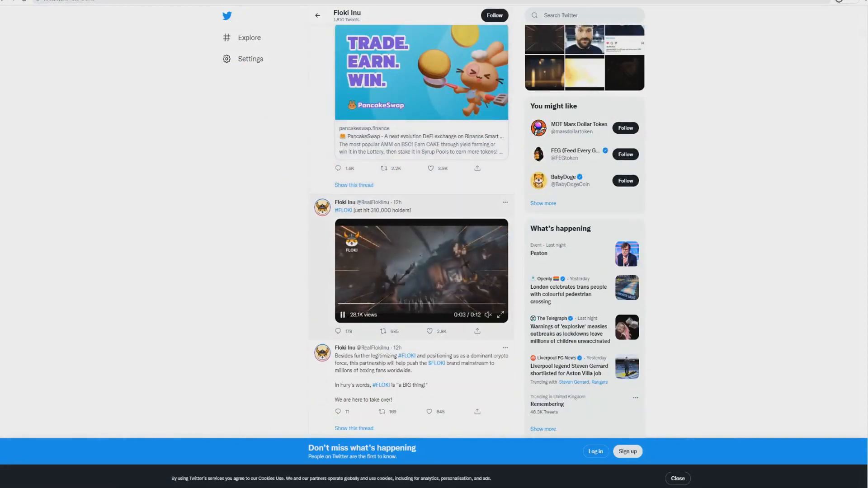
Step: Play the 310,000 holders tweet video and scroll down to the #FLOKI ambassador announcement
{"action": "scroll", "scroll_direction": "down", "scroll_amount": 3}
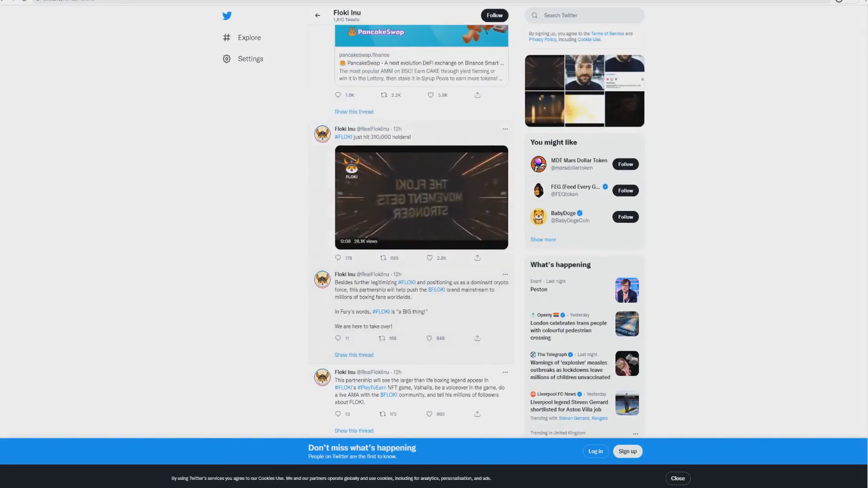
{"action": "left_click", "coordinate": [421, 197]}
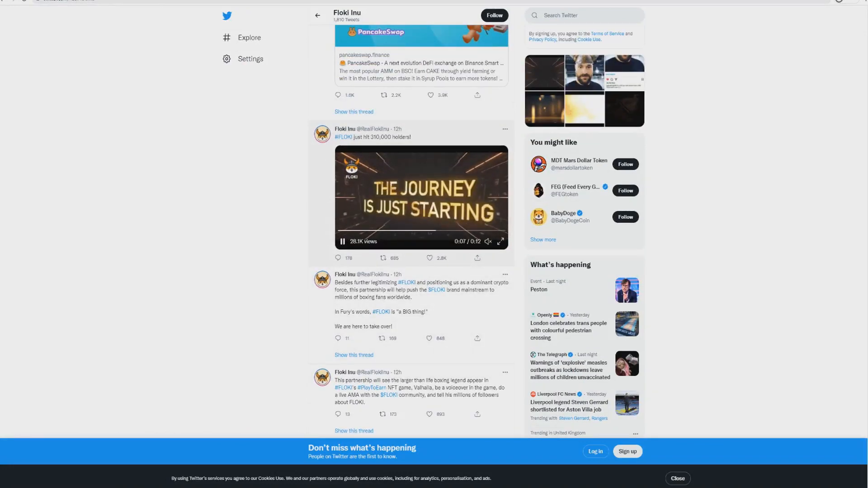
{"action": "scroll", "scroll_direction": "down", "scroll_amount": 3}
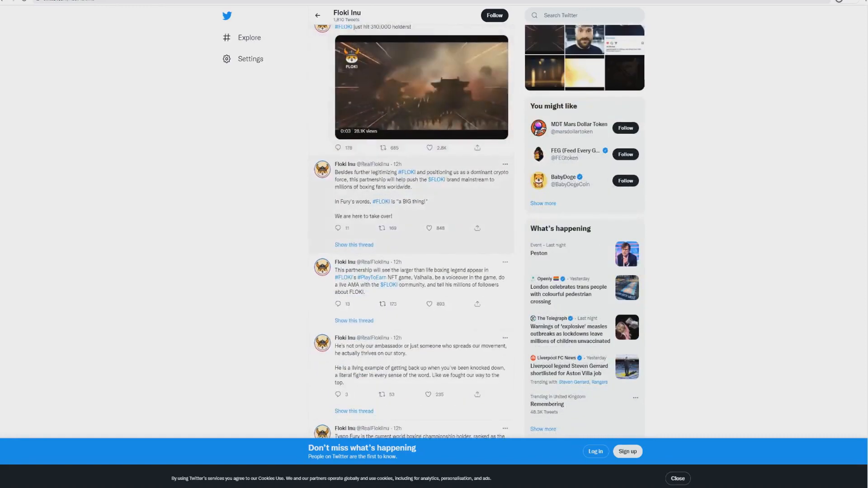
{"action": "scroll", "scroll_direction": "down", "scroll_amount": 3}
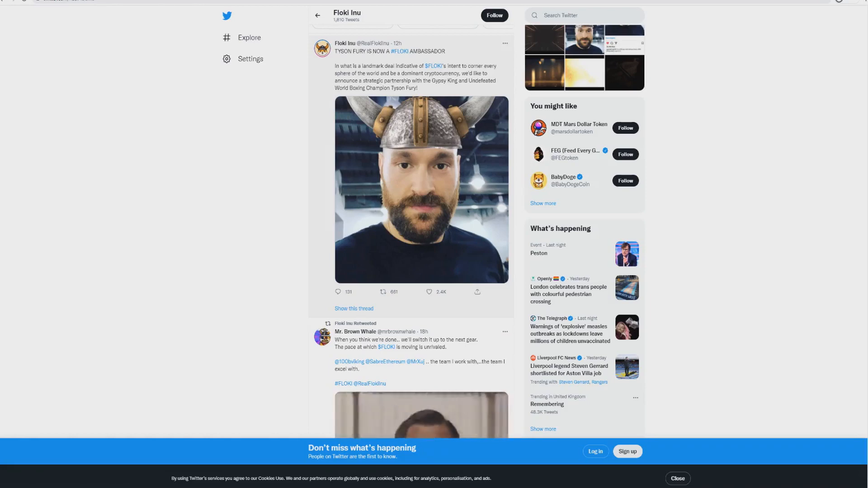
{"action": "scroll", "scroll_direction": "down", "scroll_amount": 3}
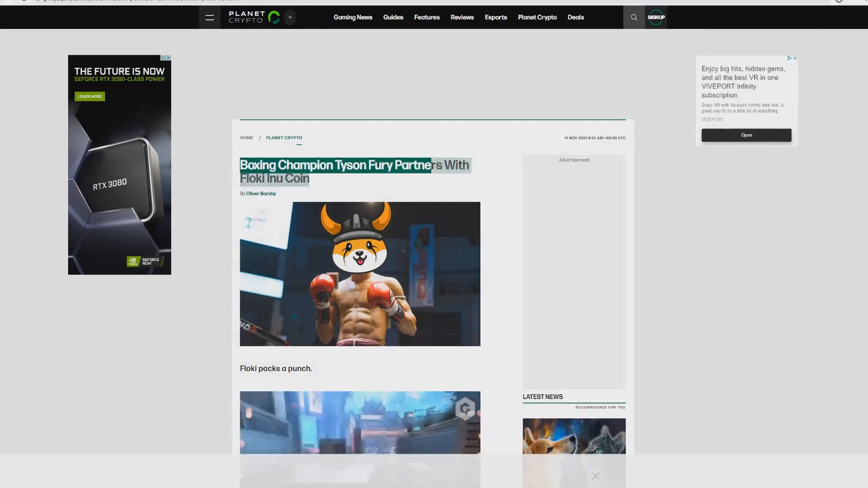
Step: Read down the Tyson Fury ambassador article to the Floki Inu price paragraph
{"action": "scroll", "scroll_direction": "down", "scroll_amount": 3}
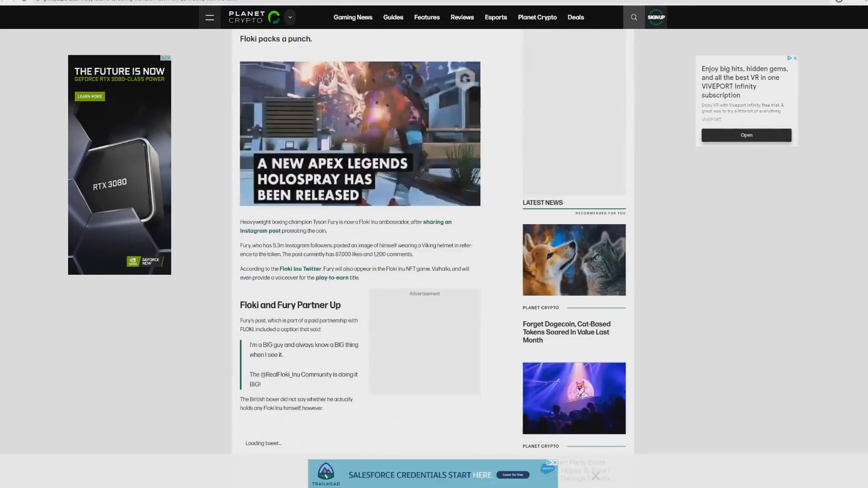
{"action": "double_click", "coordinate": [277, 223]}
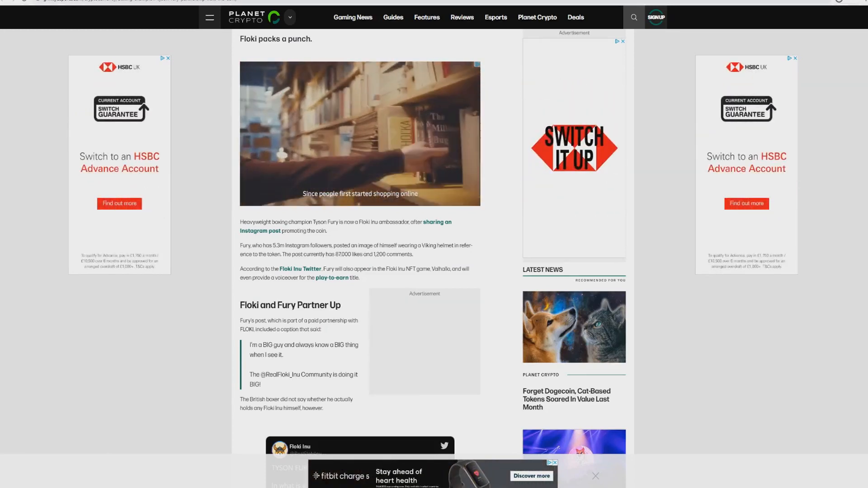
{"action": "scroll", "scroll_direction": "down", "scroll_amount": 3}
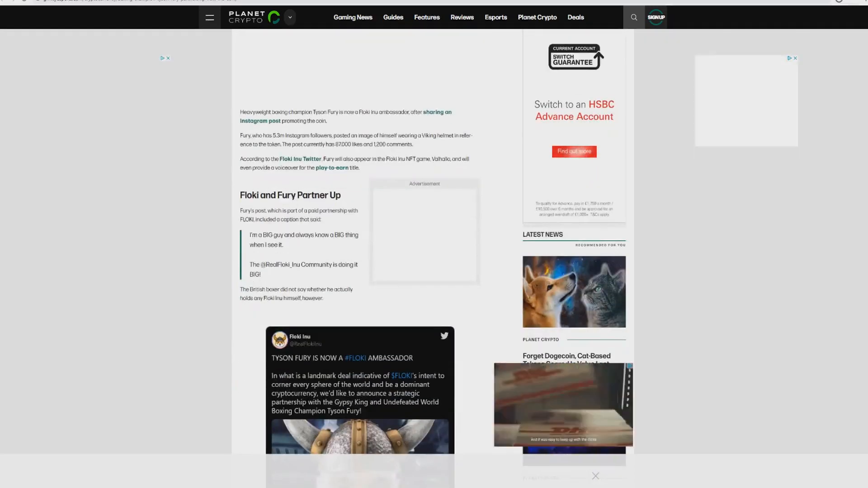
{"action": "scroll", "scroll_direction": "down", "scroll_amount": 3}
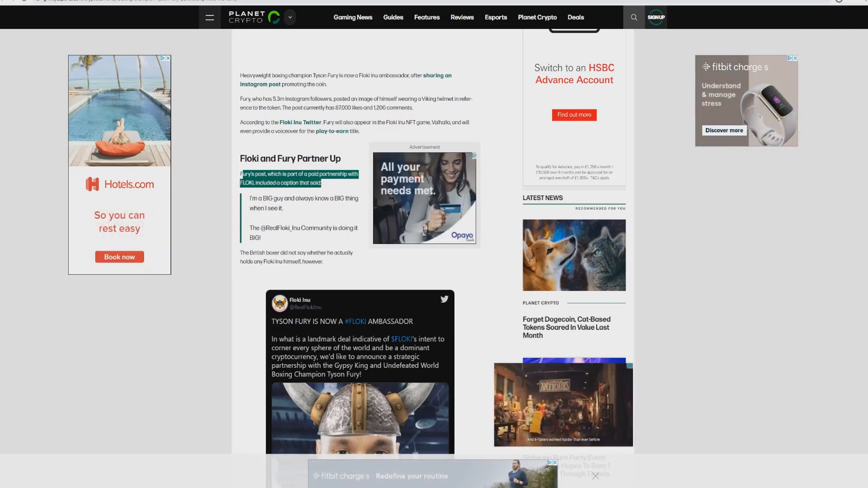
{"action": "scroll", "scroll_direction": "down", "scroll_amount": 3}
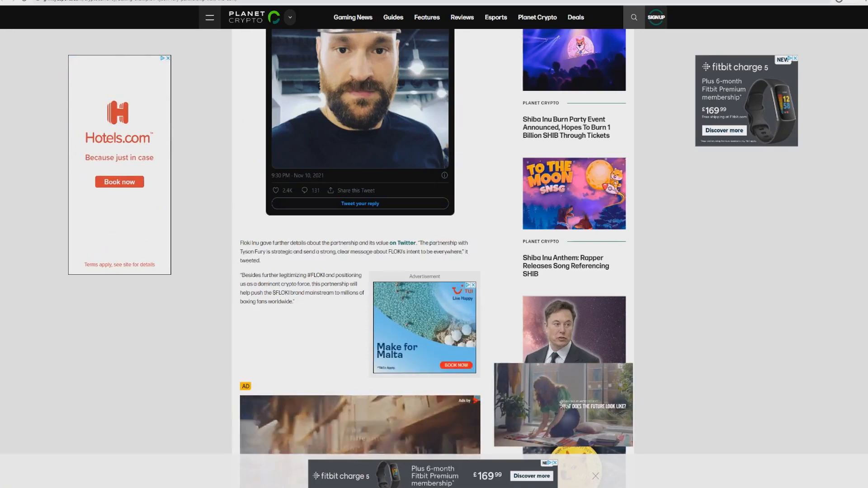
{"action": "scroll", "scroll_direction": "down", "scroll_amount": 3}
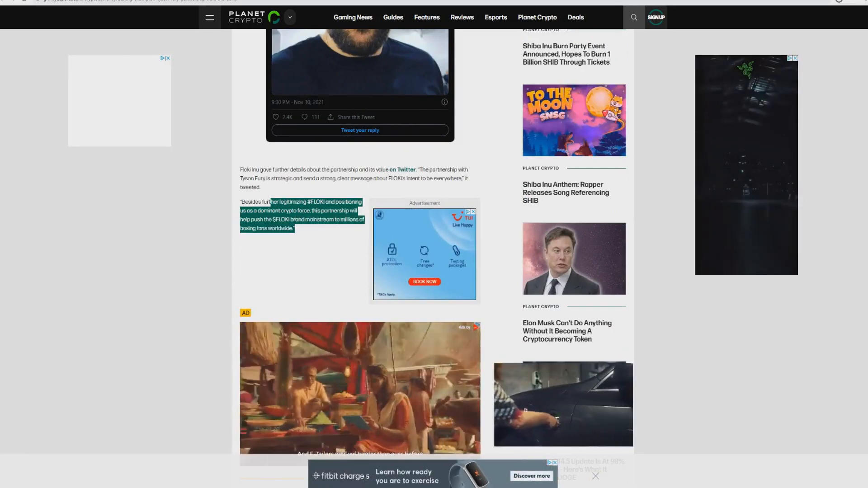
{"action": "scroll", "scroll_direction": "down", "scroll_amount": 3}
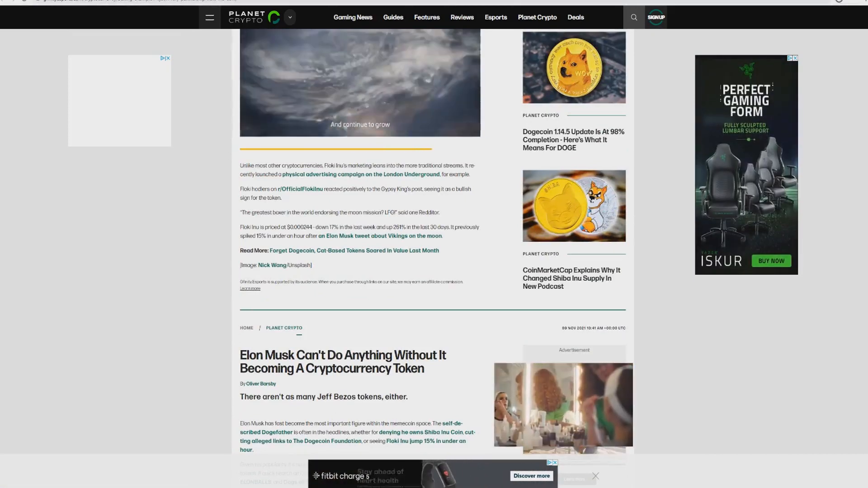
Step: Follow the London Underground advertising campaign link from the article
{"action": "right_click", "coordinate": [360, 175]}
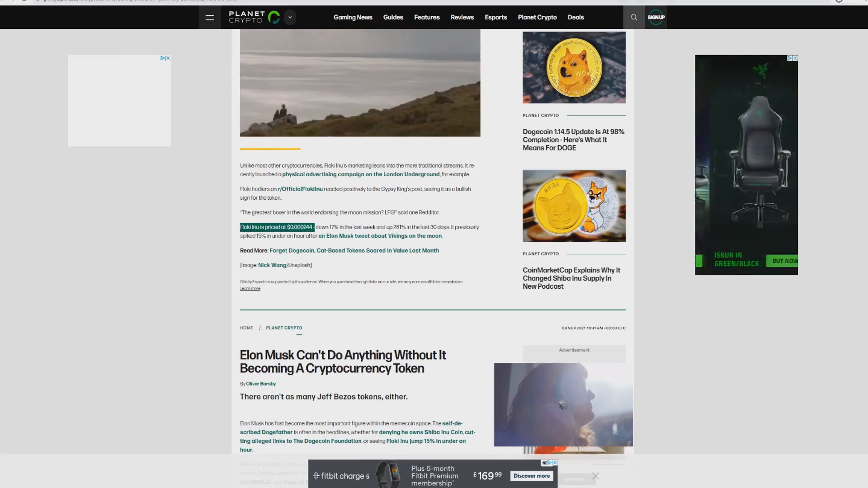
{"action": "left_click", "coordinate": [363, 174]}
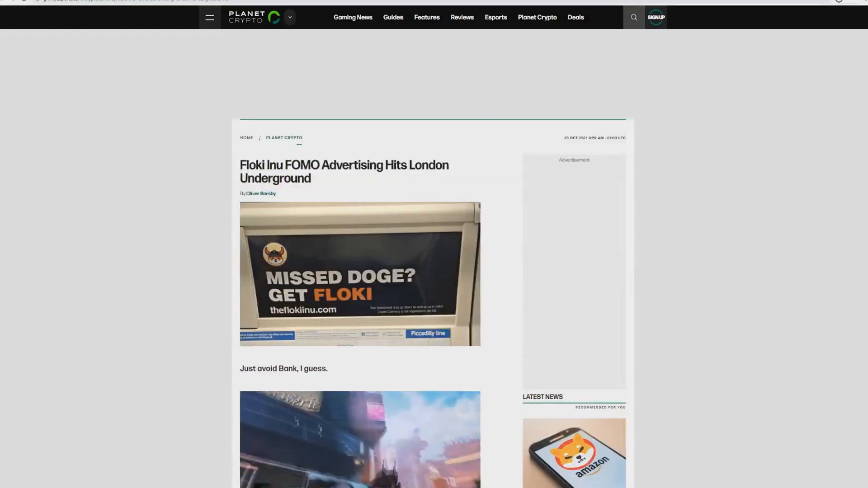
Step: Scroll down the Floki Inu London Underground FOMO advertising article
{"action": "scroll", "scroll_direction": "down", "scroll_amount": 3}
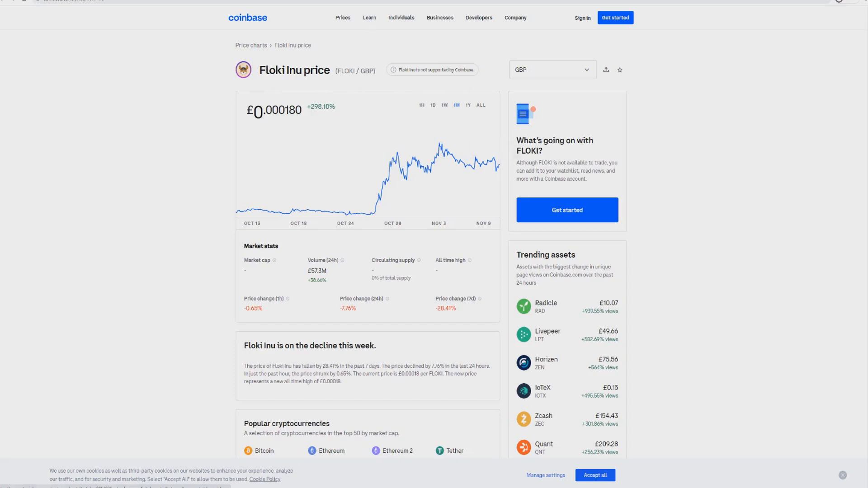
Step: Switch the Floki Inu chart to the ALL range for its full price history
{"action": "left_click", "coordinate": [468, 105]}
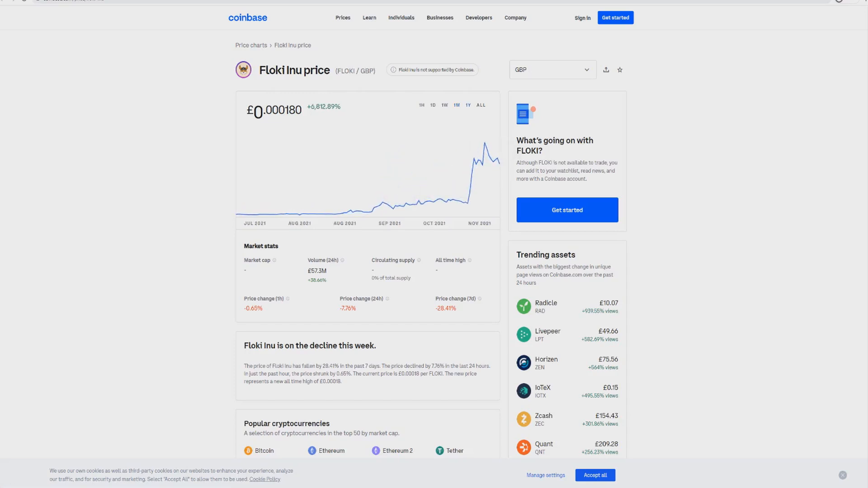
{"action": "left_click", "coordinate": [469, 105]}
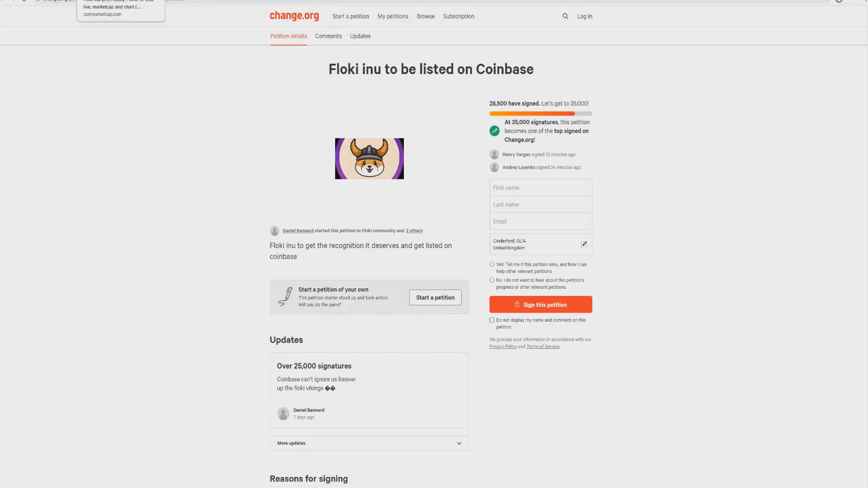
Step: Switch to the change.org 'Floki inu to be listed on Coinbase' petition tab
{"action": "left_click", "coordinate": [119, 8]}
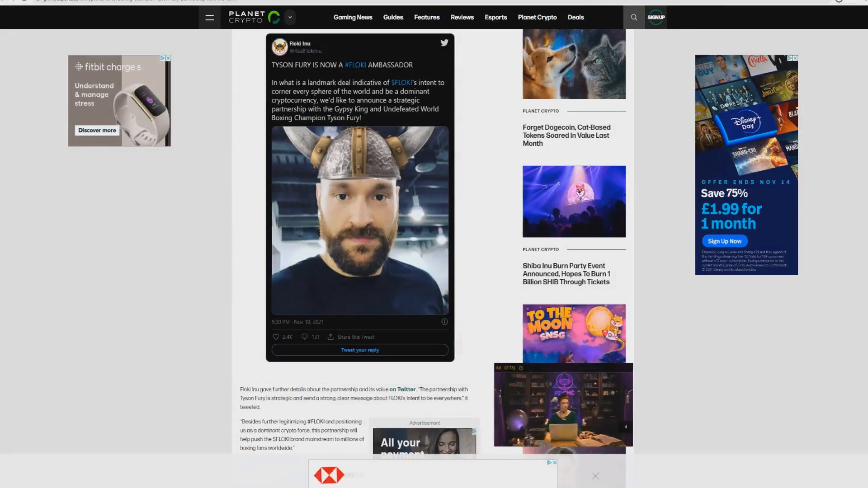
Step: Scroll the Floki Inu feed past the Binance petition tweets, then show the 1W price chart on Coinbase
{"action": "scroll", "scroll_direction": "down", "scroll_amount": 3}
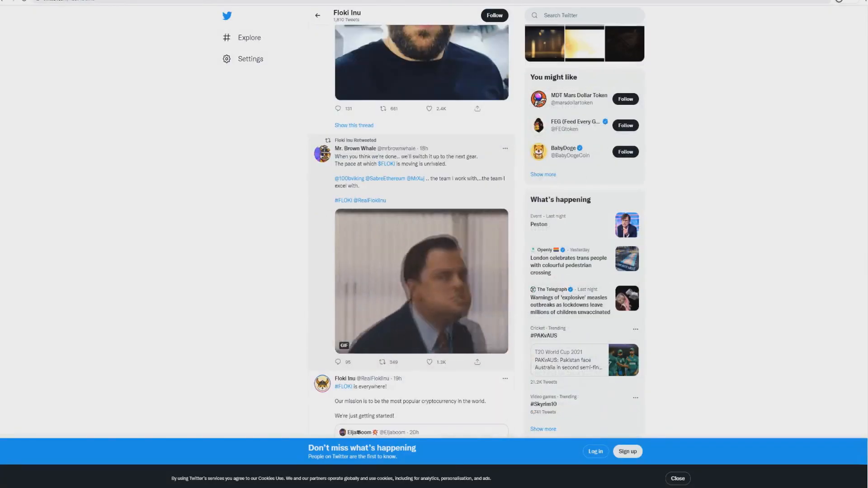
{"action": "scroll", "scroll_direction": "down", "scroll_amount": 3}
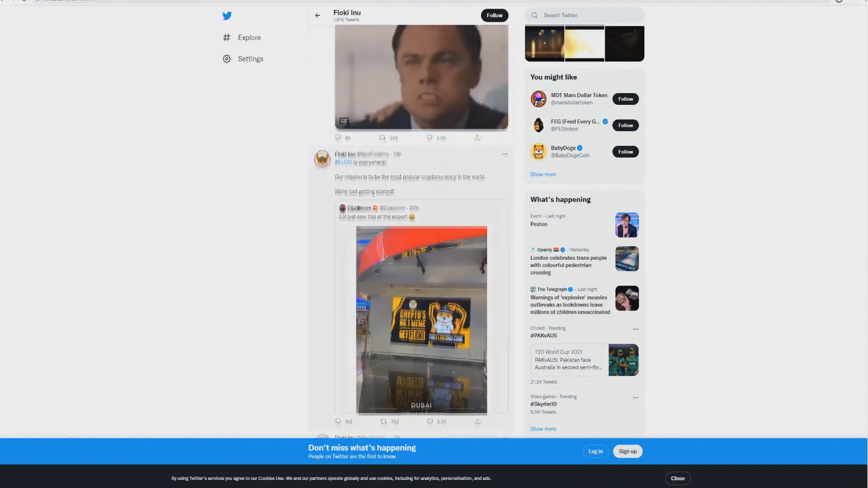
{"action": "scroll", "scroll_direction": "down", "scroll_amount": 3}
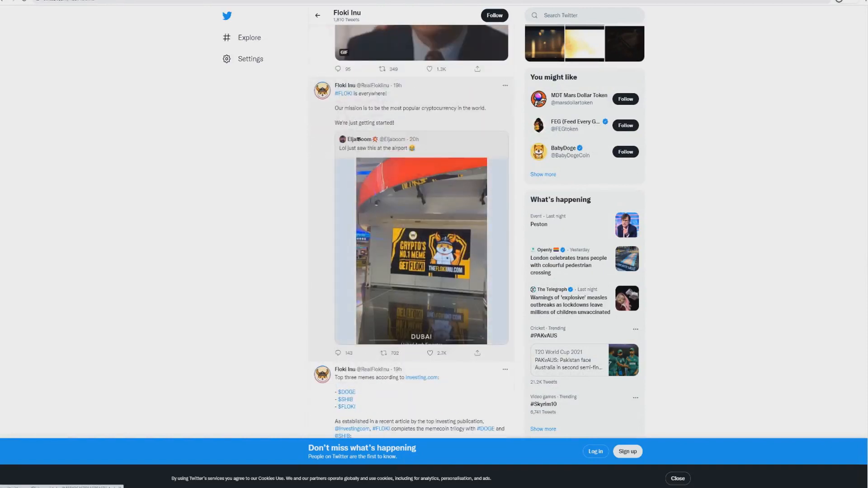
{"action": "scroll", "scroll_direction": "down", "scroll_amount": 3}
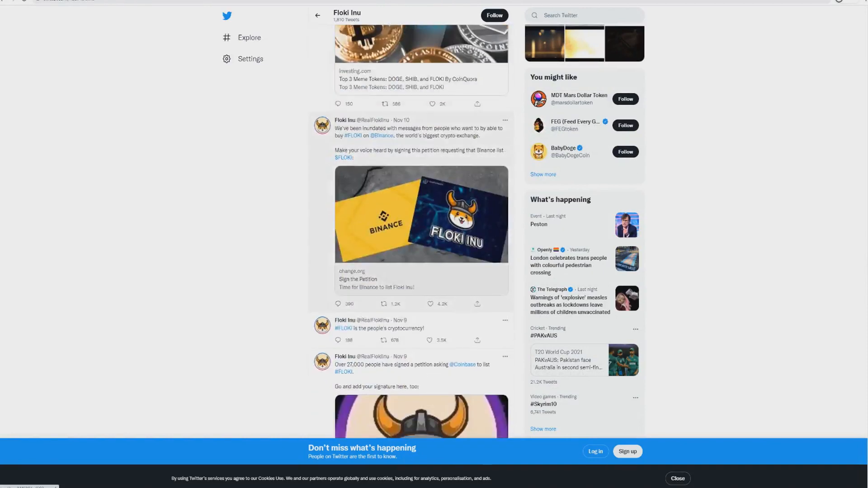
{"action": "scroll", "scroll_direction": "down", "scroll_amount": 3}
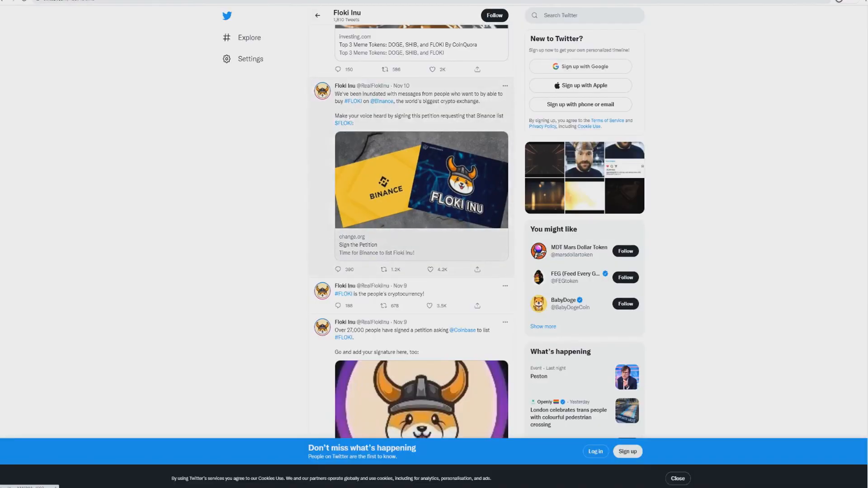
{"action": "scroll", "scroll_direction": "down", "scroll_amount": 3}
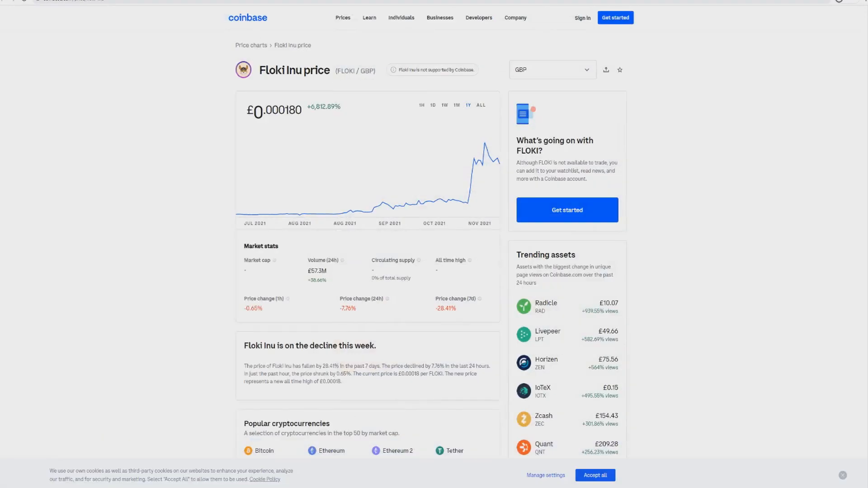
{"action": "left_click", "coordinate": [445, 105]}
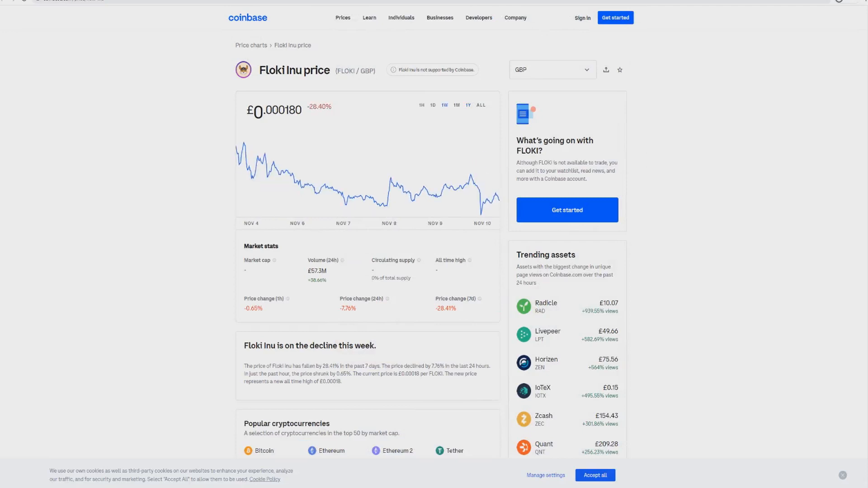